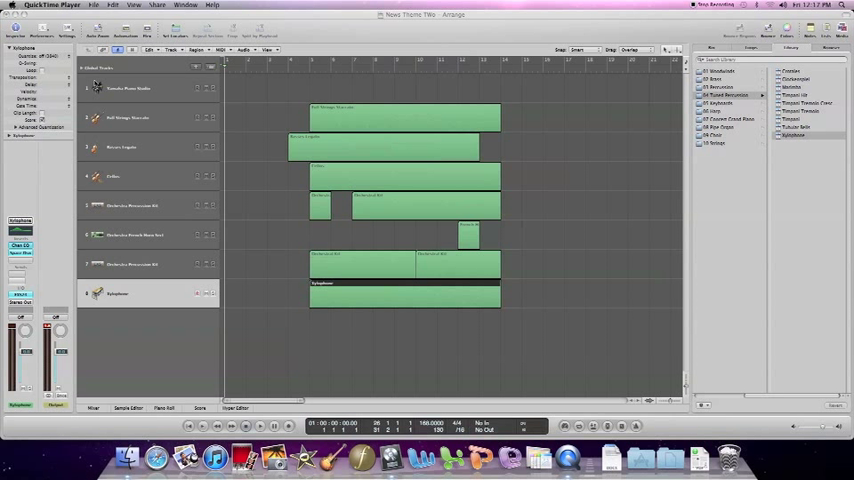
# - Play the orchestral News Theme Two arrangement past the end of its regions, then stop
pyautogui.click(140, 117)
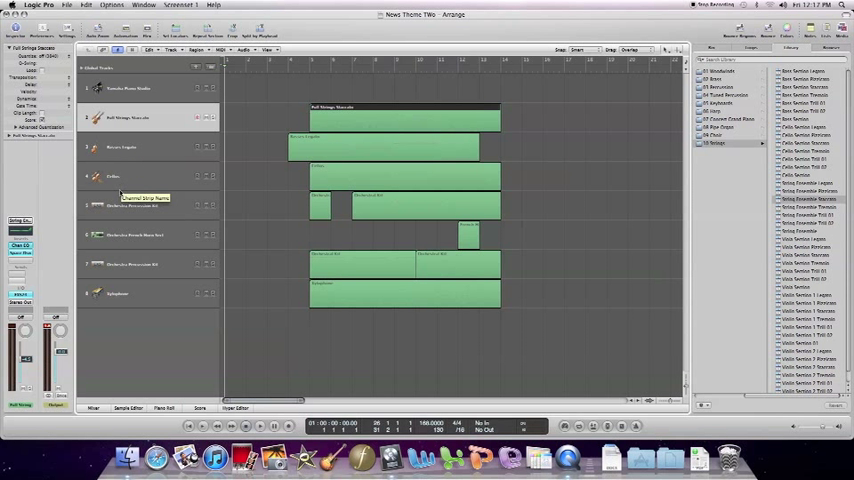
pyautogui.click(135, 206)
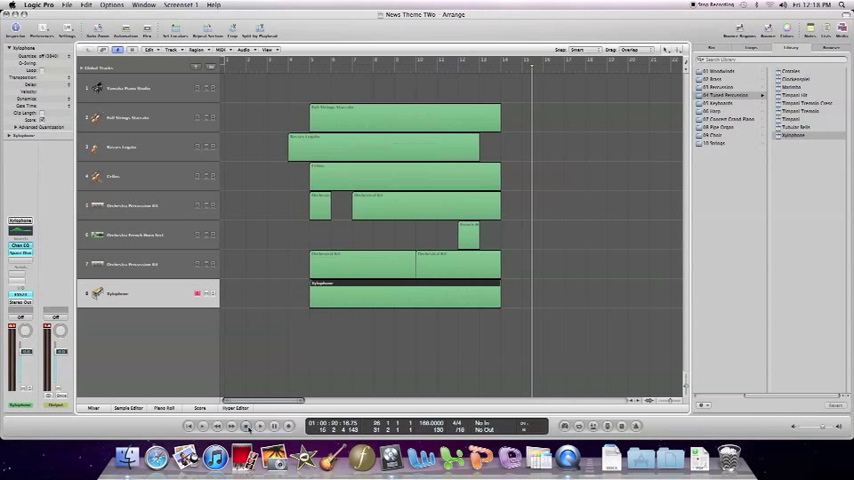
pyautogui.moveTo(551, 223)
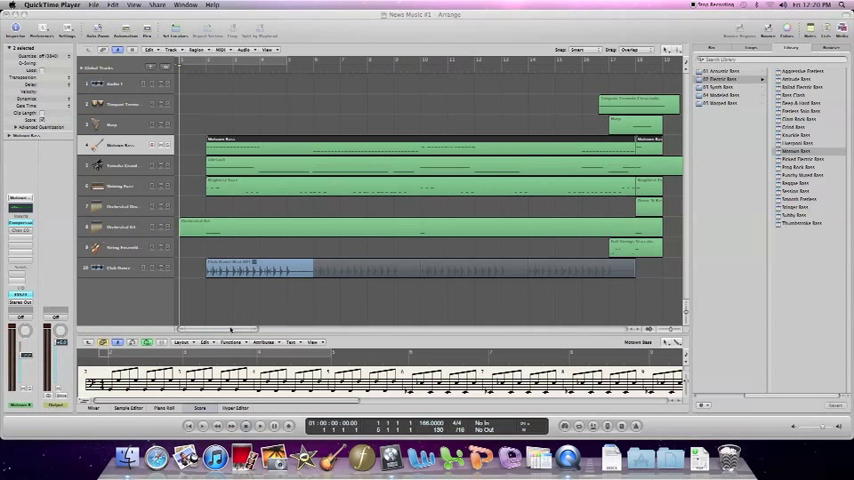
pyautogui.moveTo(339, 331)
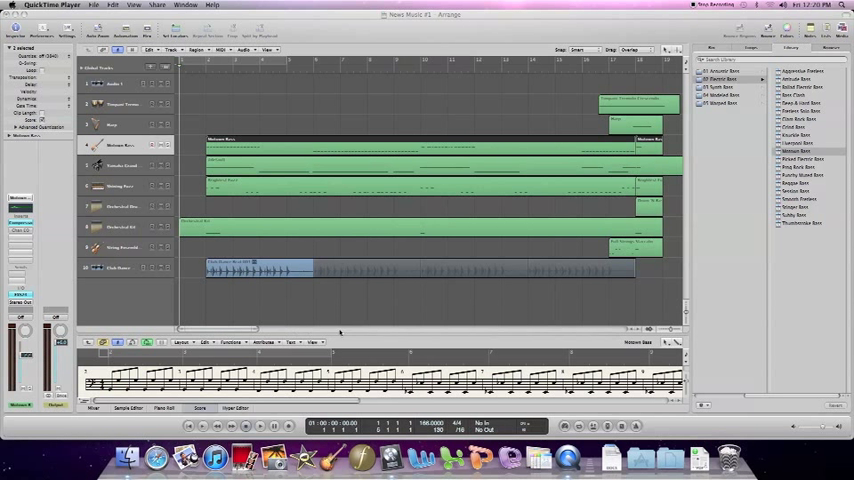